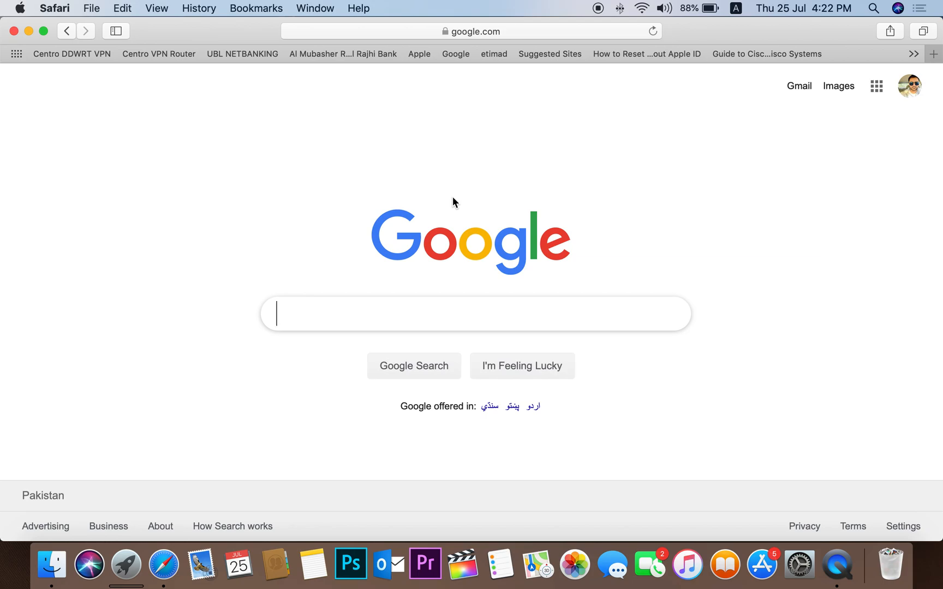
Google 'tracert in terminal', then launch Network Utility from Spotlight.
type("tracert")
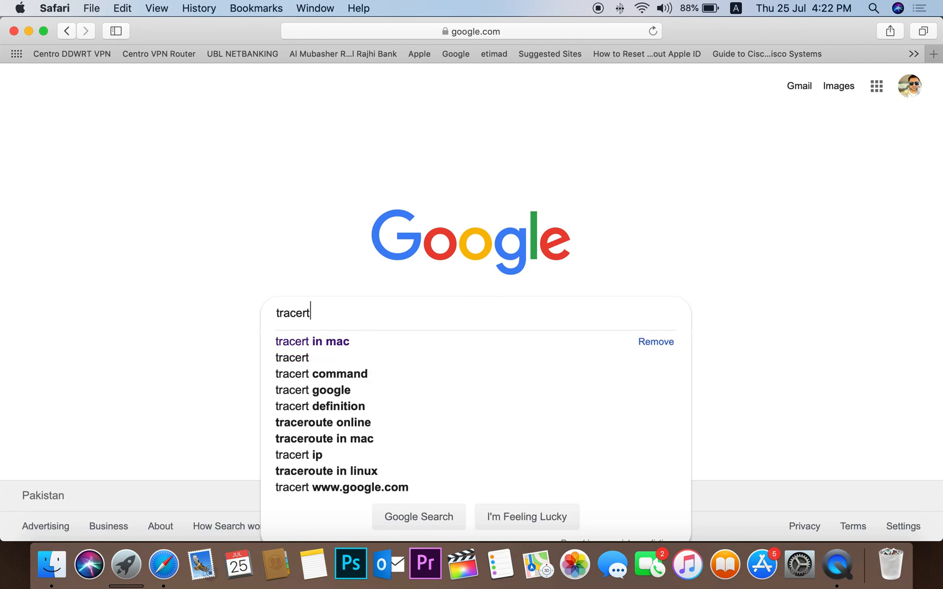
type("in")
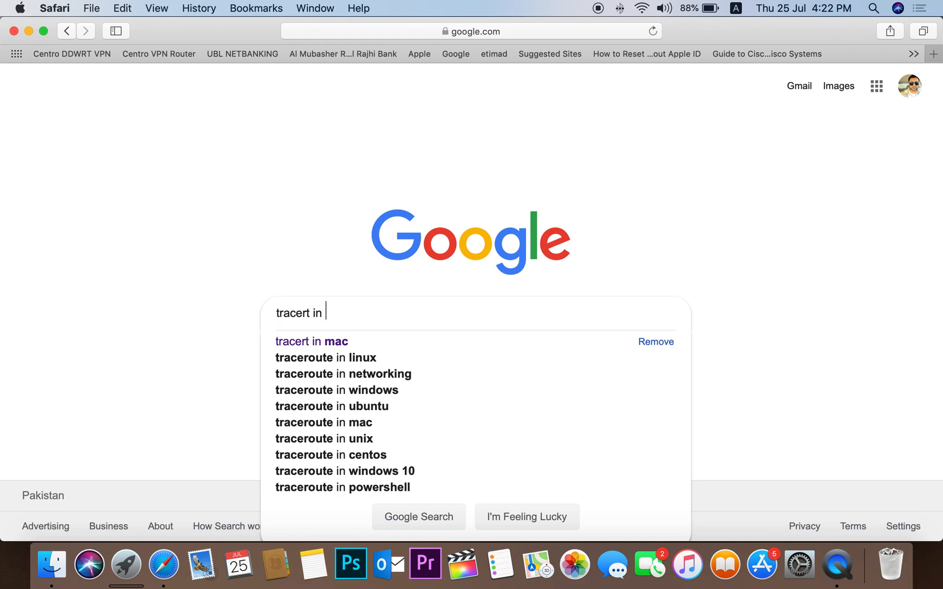
type("termin")
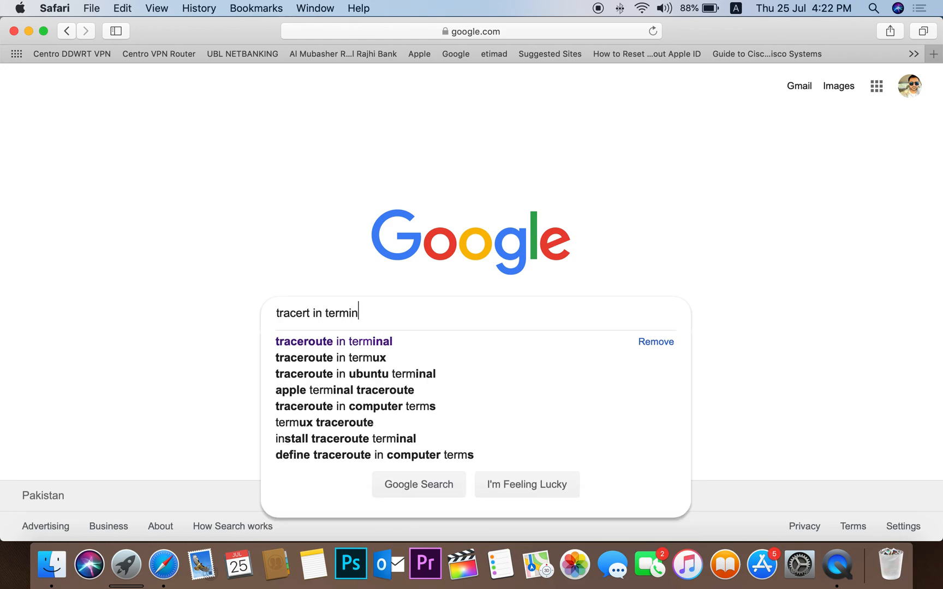
left_click(334, 341)
type("qu")
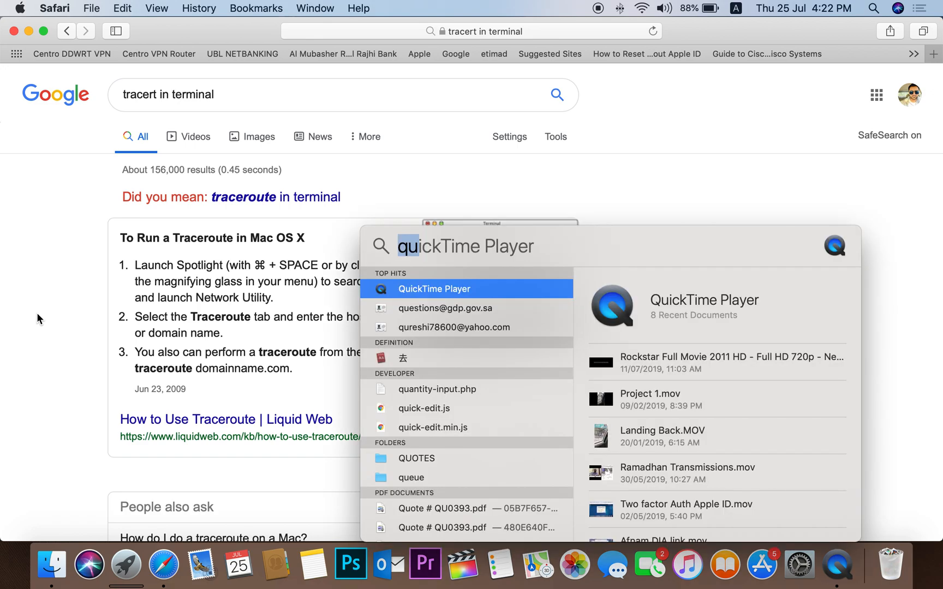
type("network Utility")
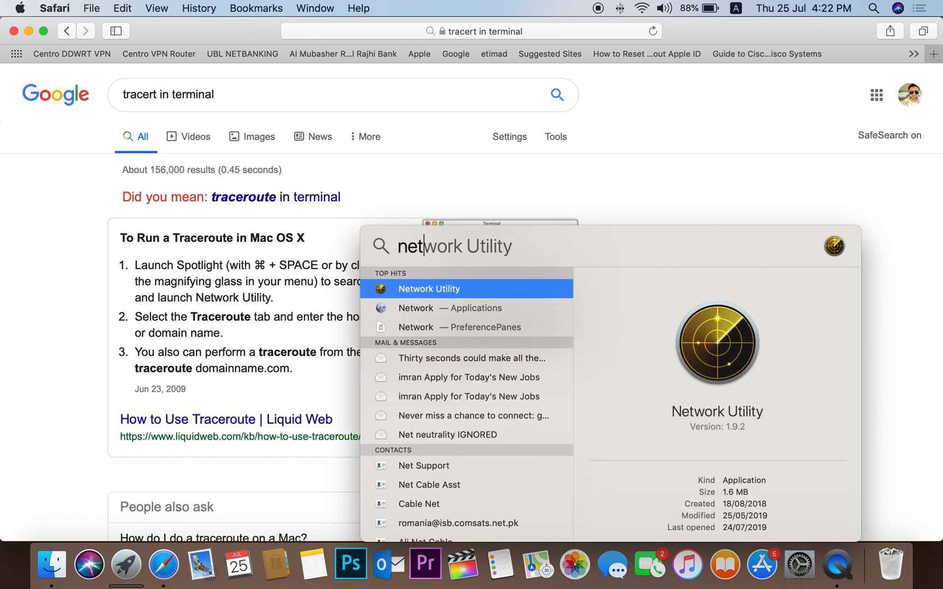
left_click(428, 288)
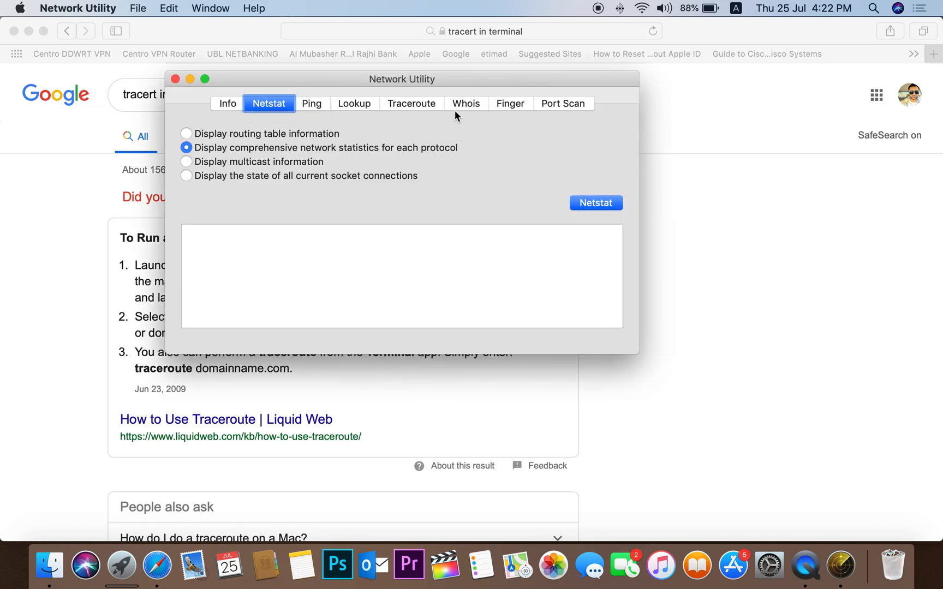
Start a traceroute to goole.com in the Traceroute tab, then stop it.
left_click(411, 104)
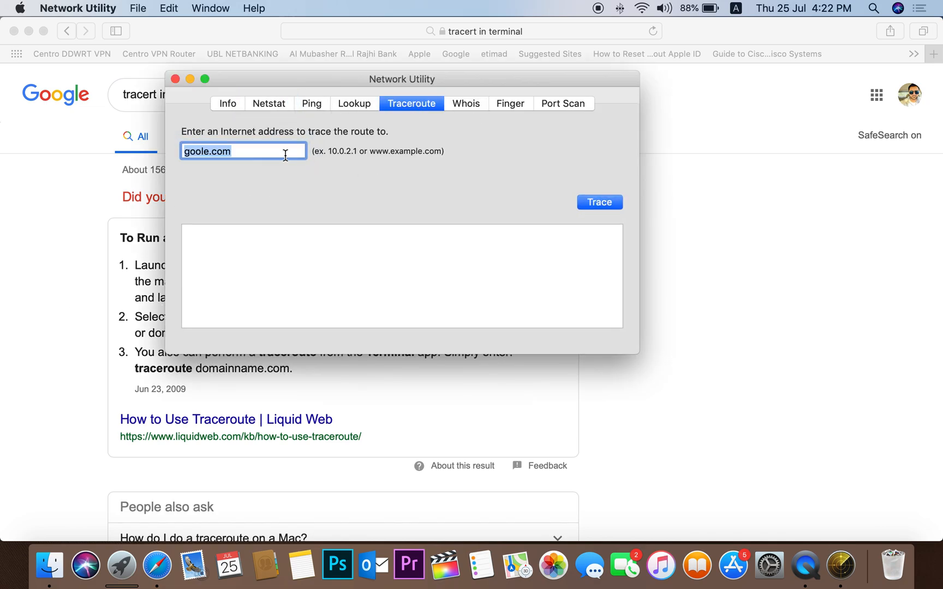
left_click(599, 202)
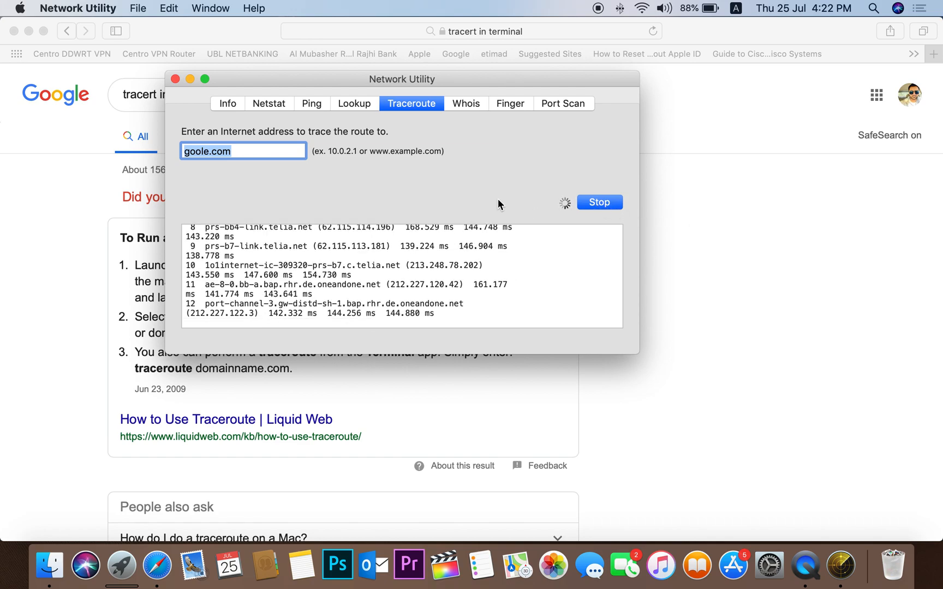
left_click(599, 201)
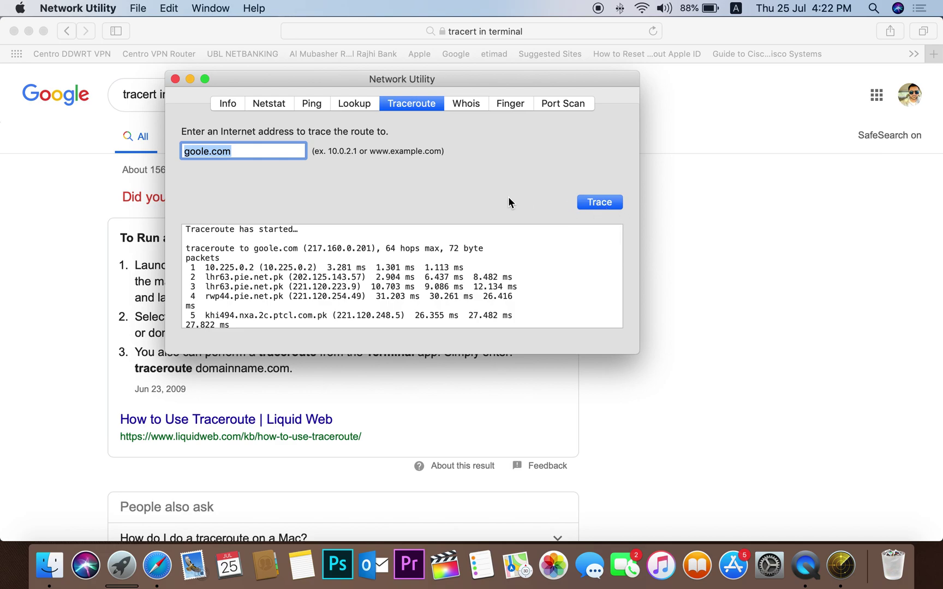
mouse_move(422, 201)
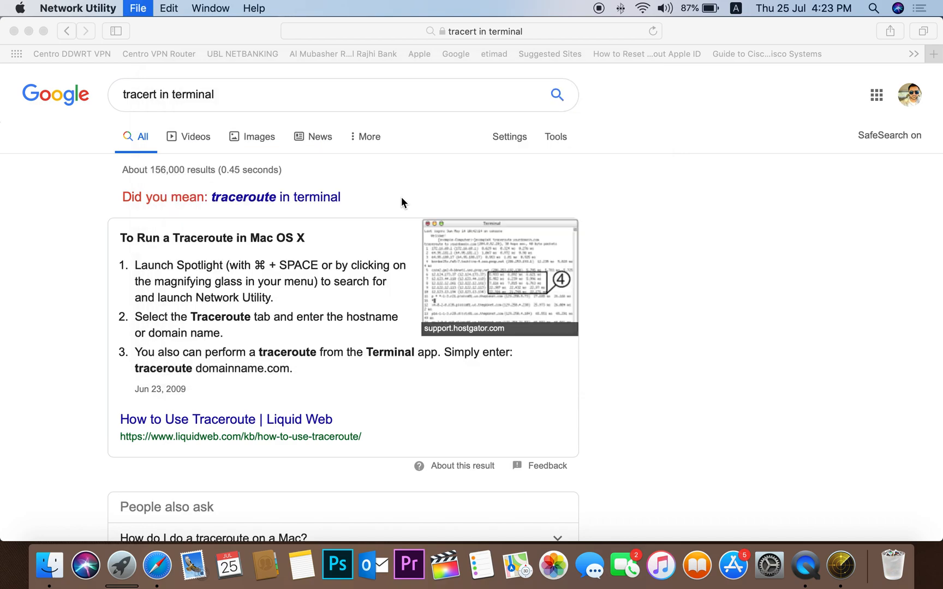
Search Google for 'ipconfig mac' using the autocomplete suggestion.
left_click(244, 94)
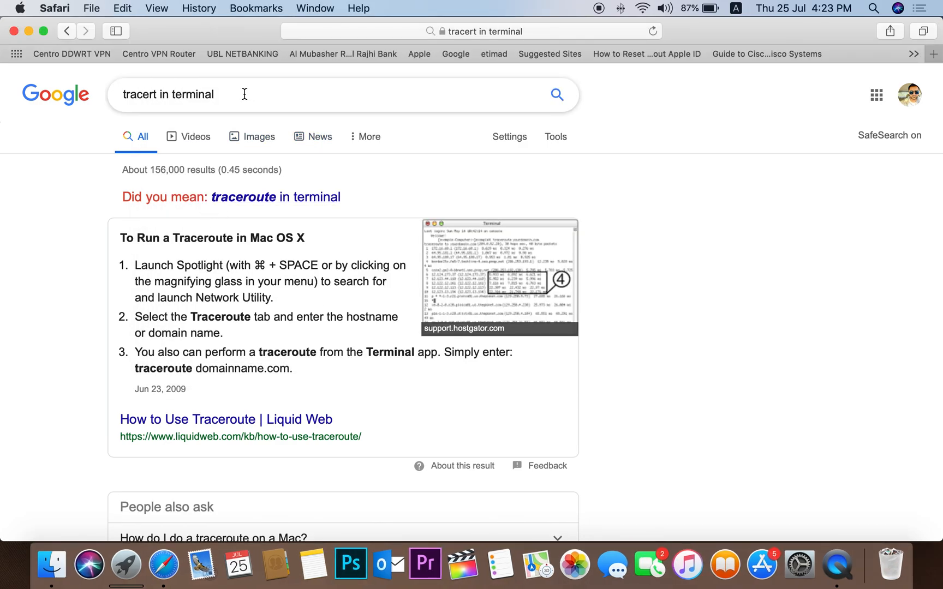
type("ipconfig")
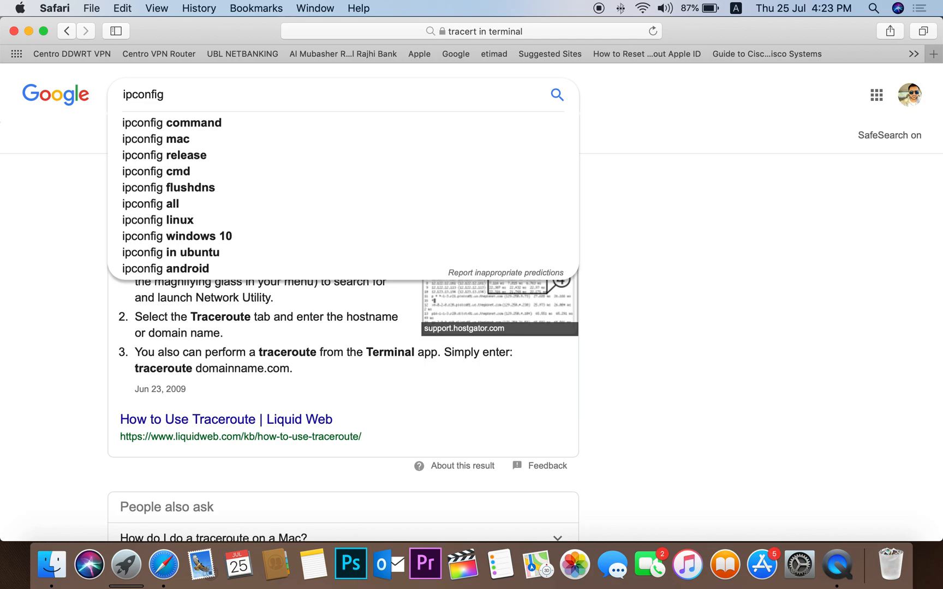
left_click(155, 139)
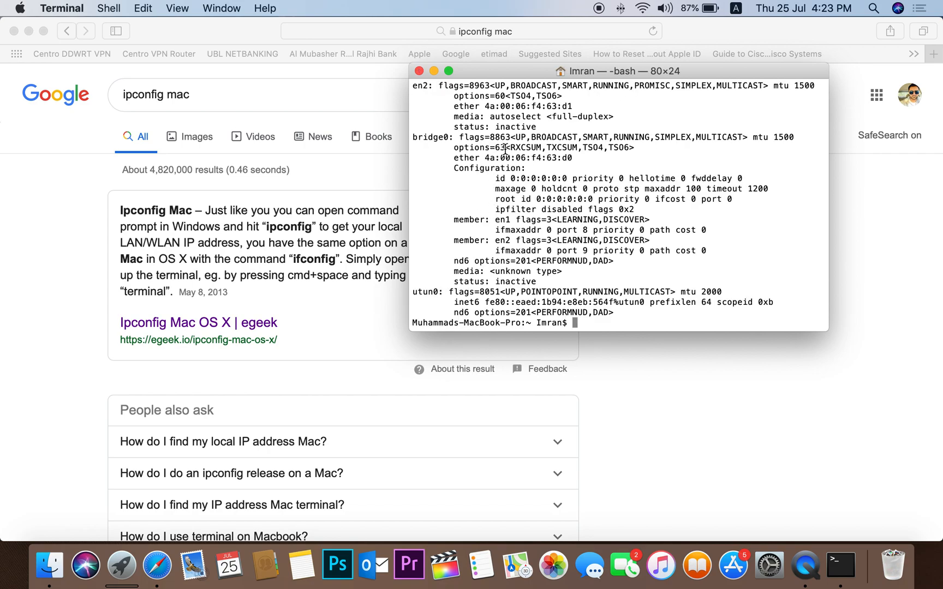
mouse_move(481, 156)
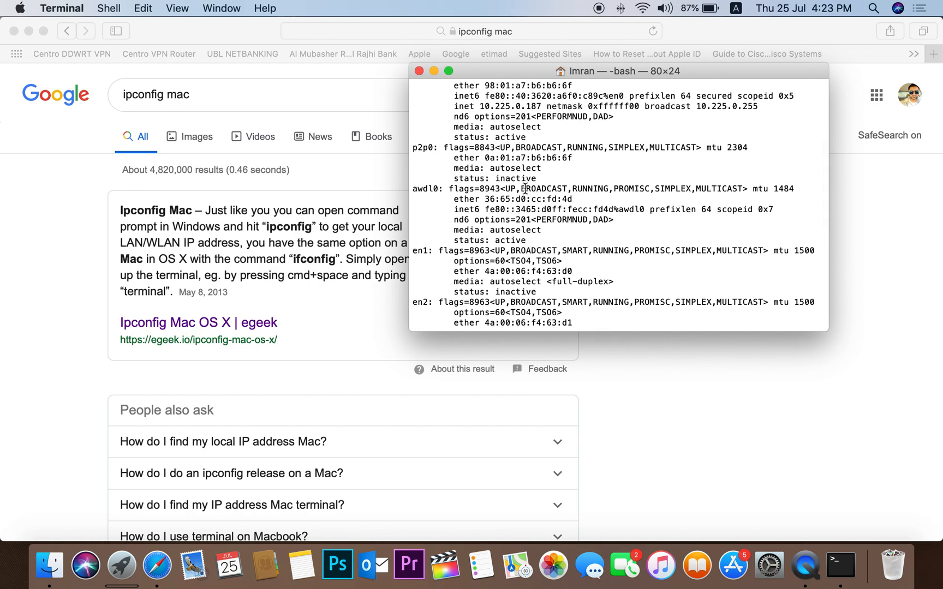
Scroll up through the ifconfig output, then show the available Wi-Fi networks.
scroll("up", 3)
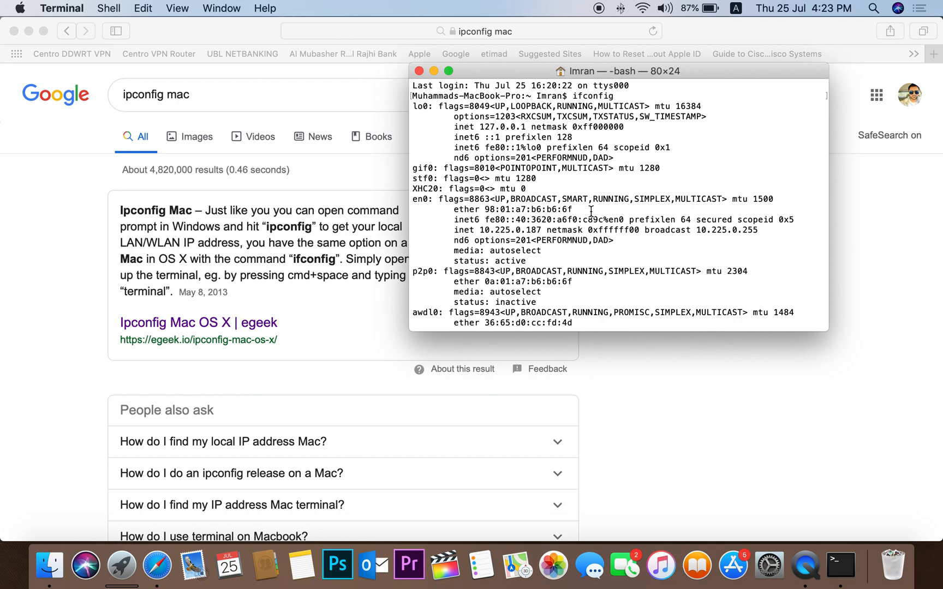
mouse_move(508, 230)
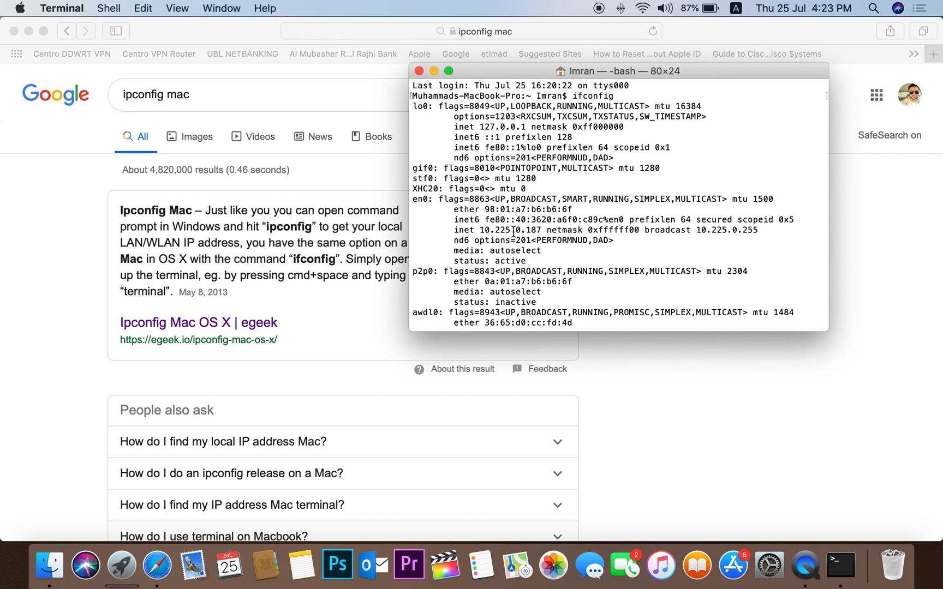
left_click(643, 8)
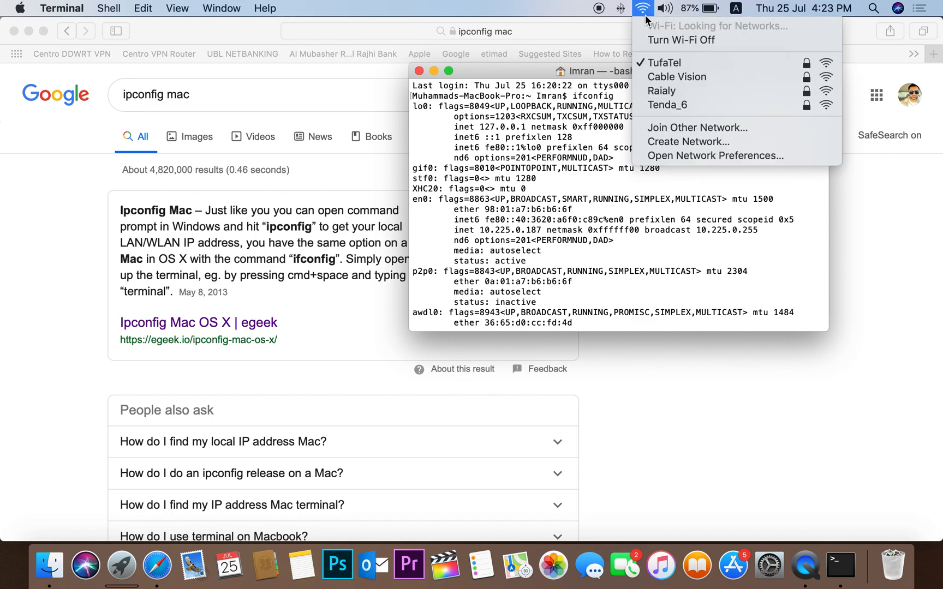
Check the Wi-Fi TCP/IP details: IPv4 10.225.0.187 and router 10.225.0.2.
left_click(714, 155)
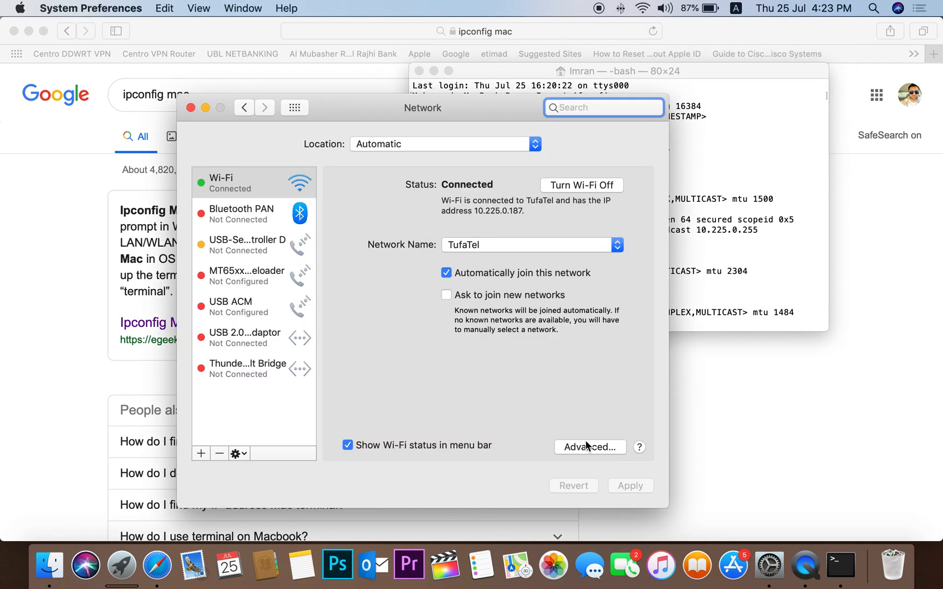
left_click(589, 447)
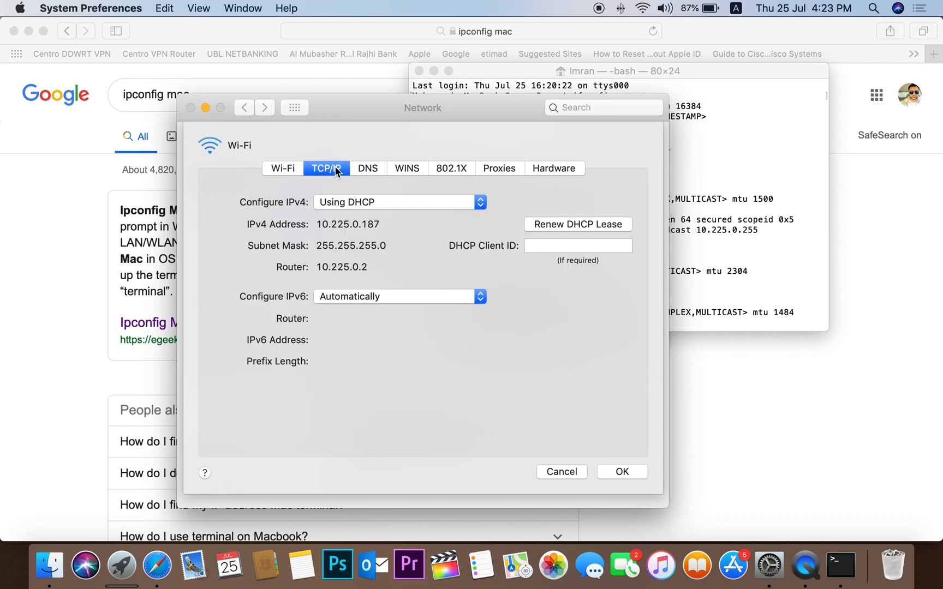
mouse_move(376, 278)
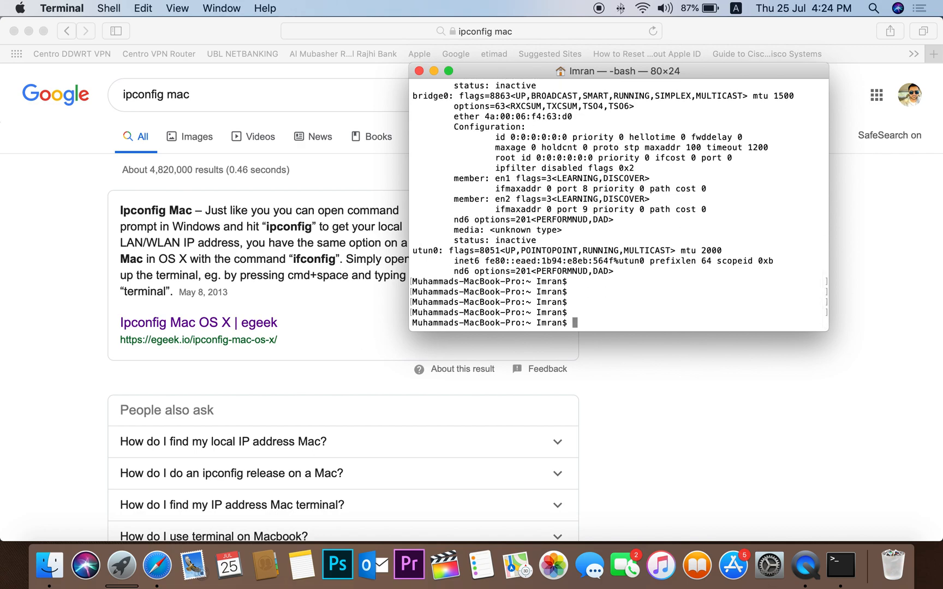
Run 'traceroute google.com' at the bash prompt.
type("tracerout")
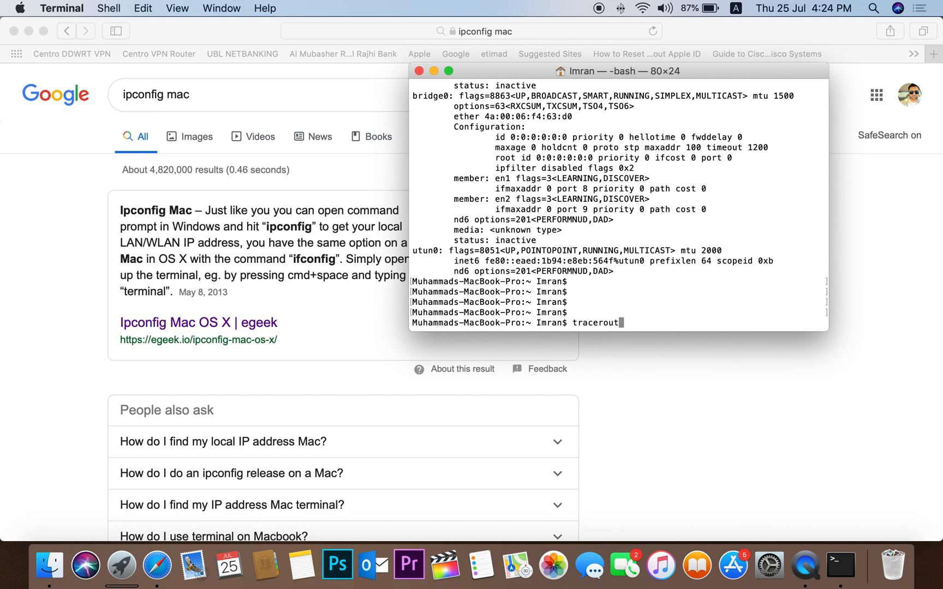
type("google.com")
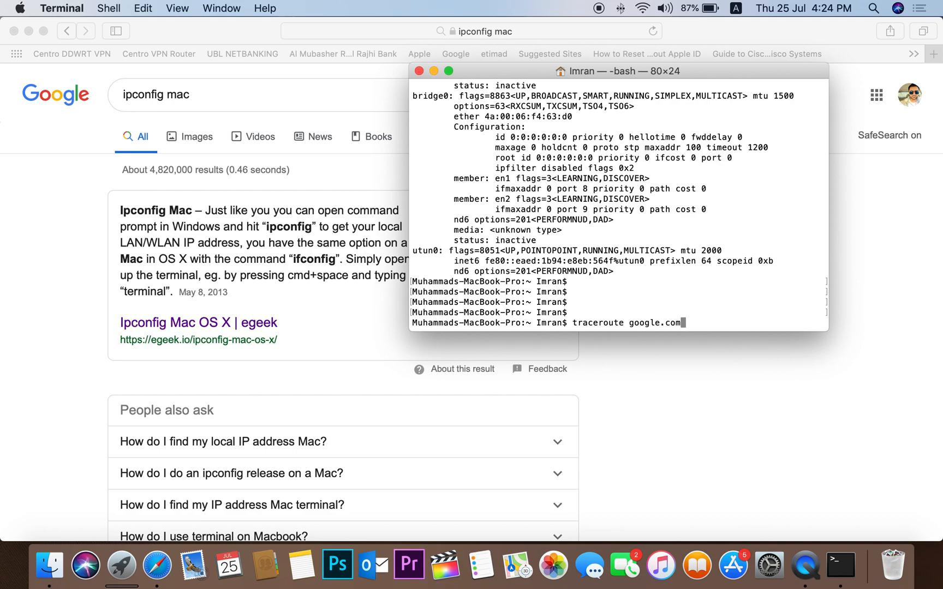
key("Return")
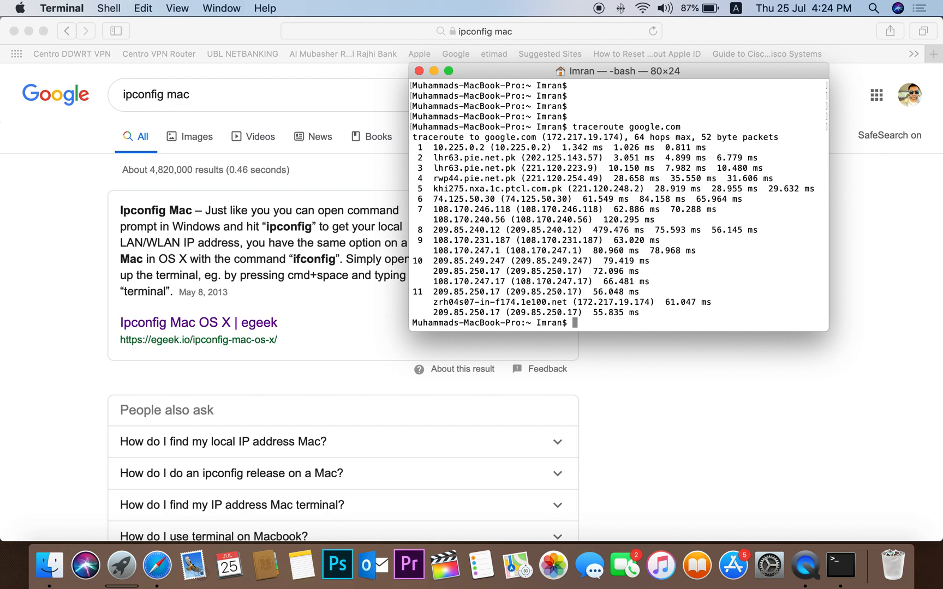
mouse_move(920, 214)
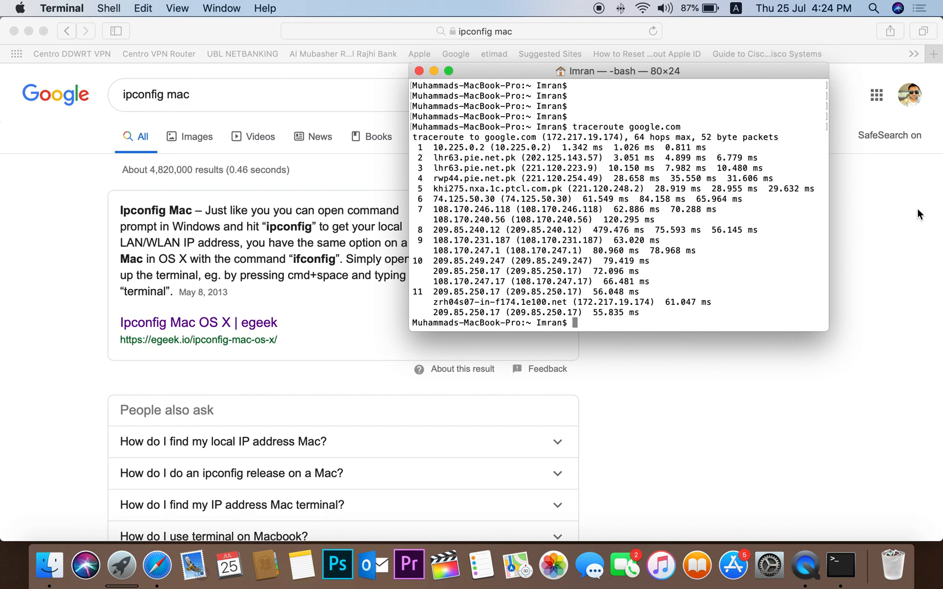
mouse_move(652, 247)
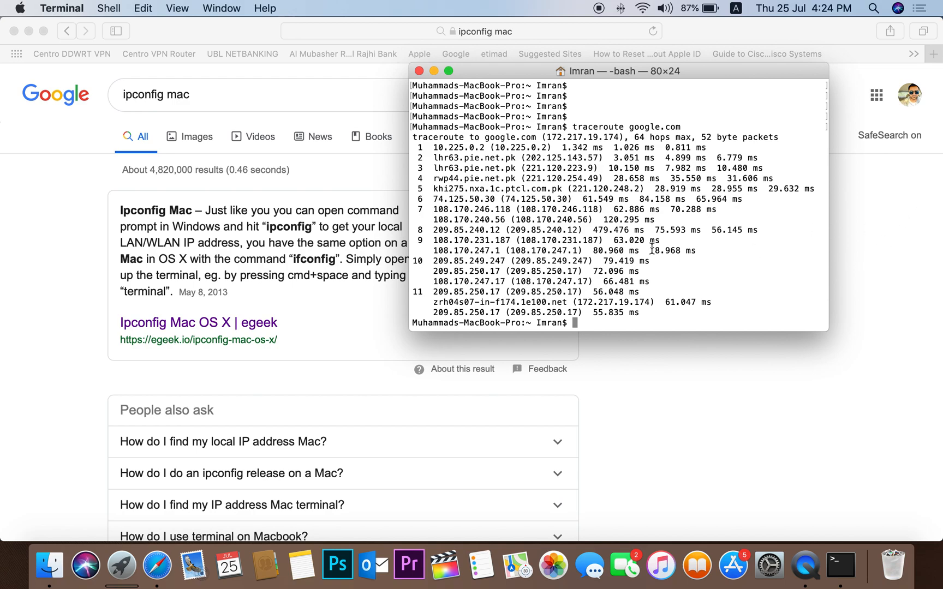